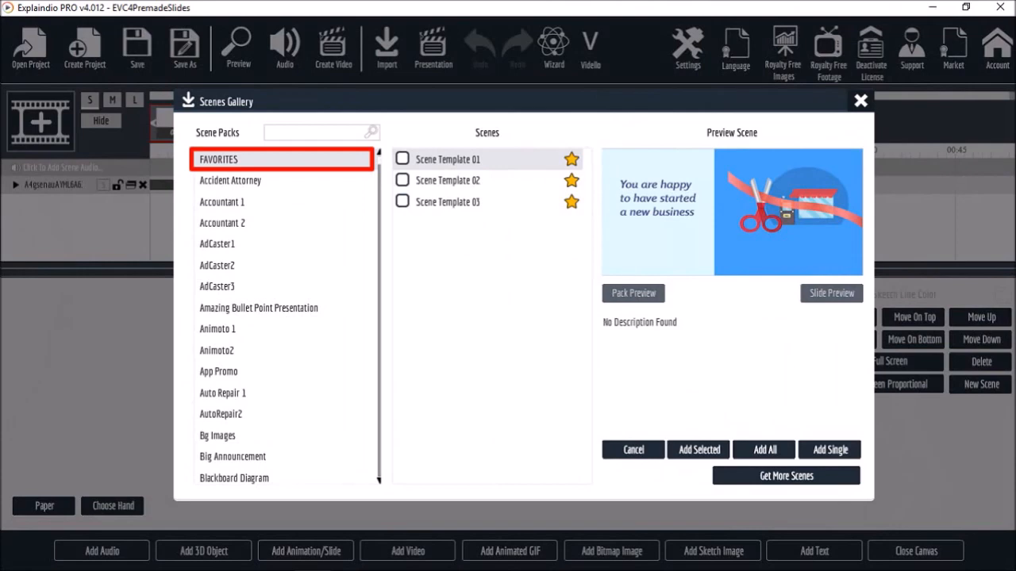
Step: Show the AdCaster2 pack's ten scene templates in the Scenes Gallery
{"action": "left_click", "coordinate": [216, 266]}
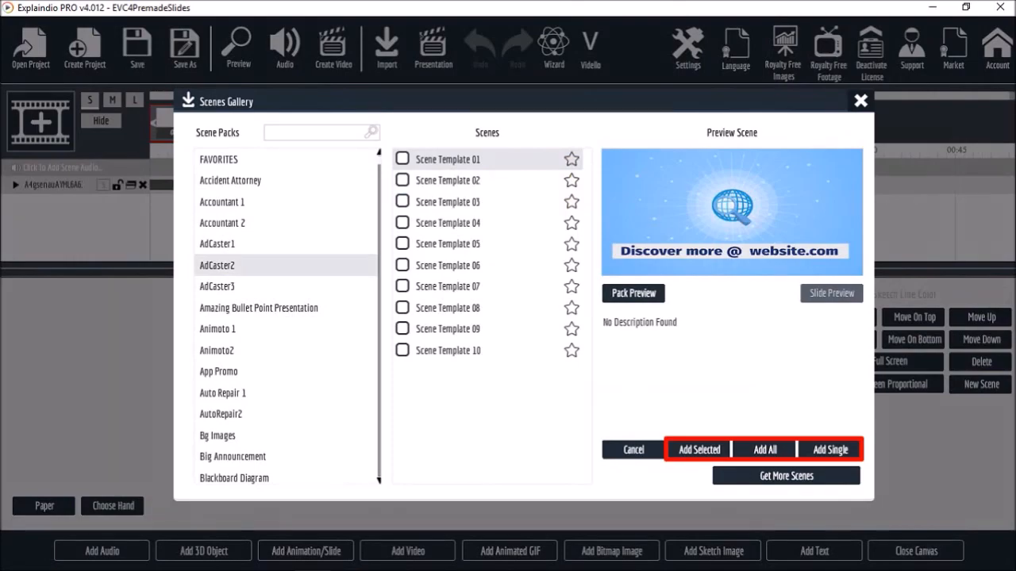
Step: Save EVC4PremadeSlides with Save Also Online ticked, overwriting the existing file
{"action": "left_click", "coordinate": [828, 449]}
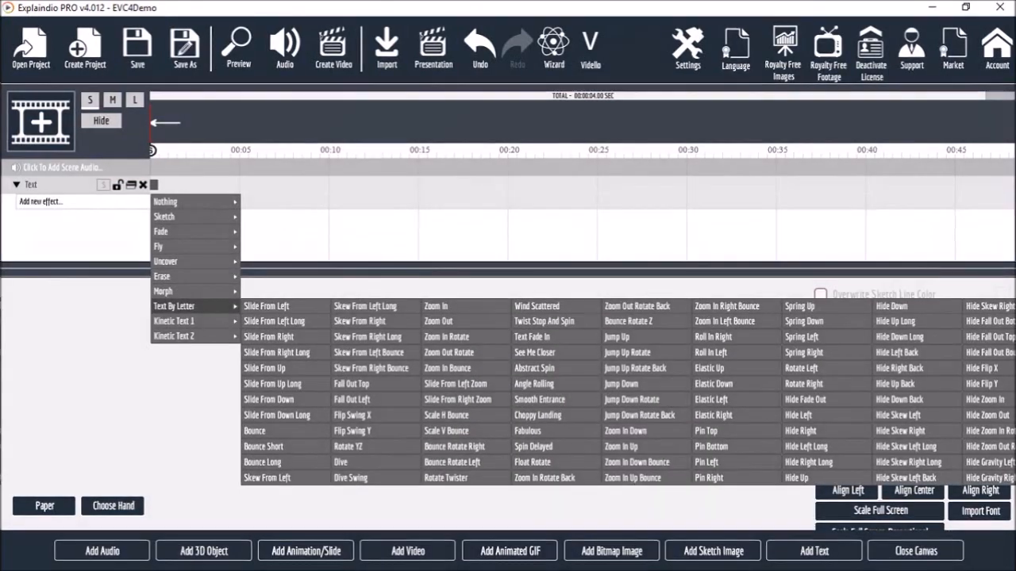
{"action": "left_click", "coordinate": [137, 47]}
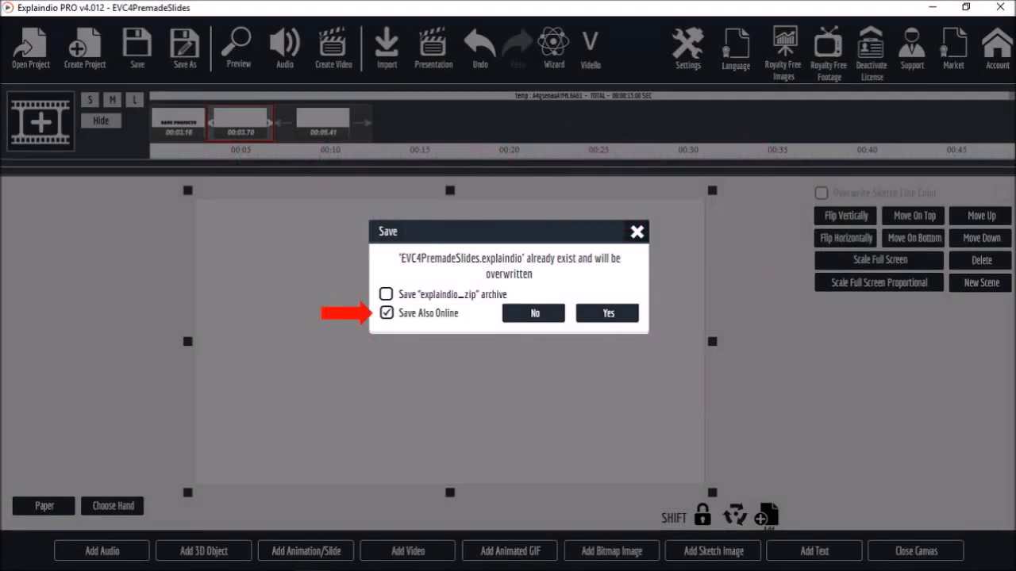
{"action": "left_click", "coordinate": [606, 313]}
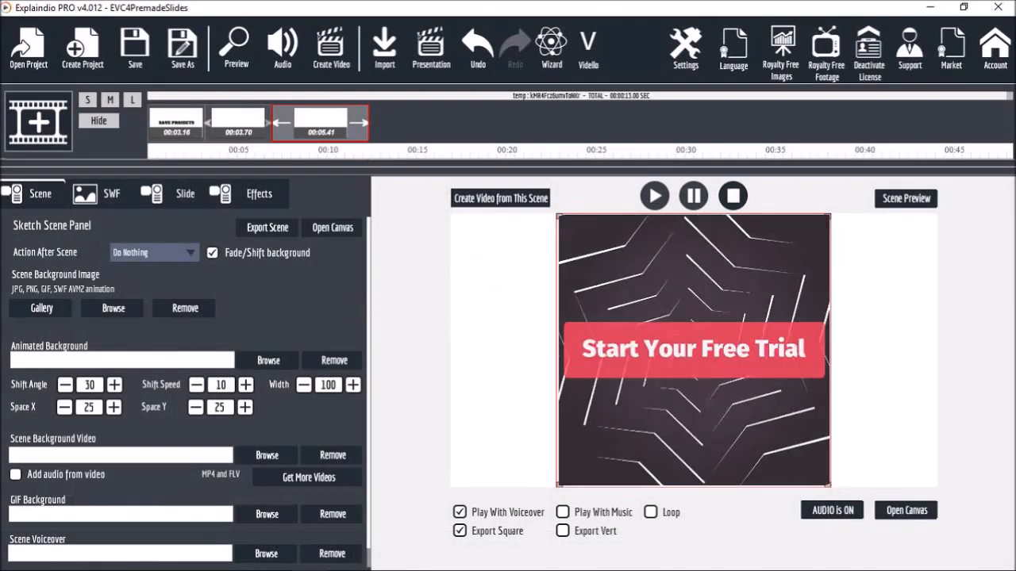